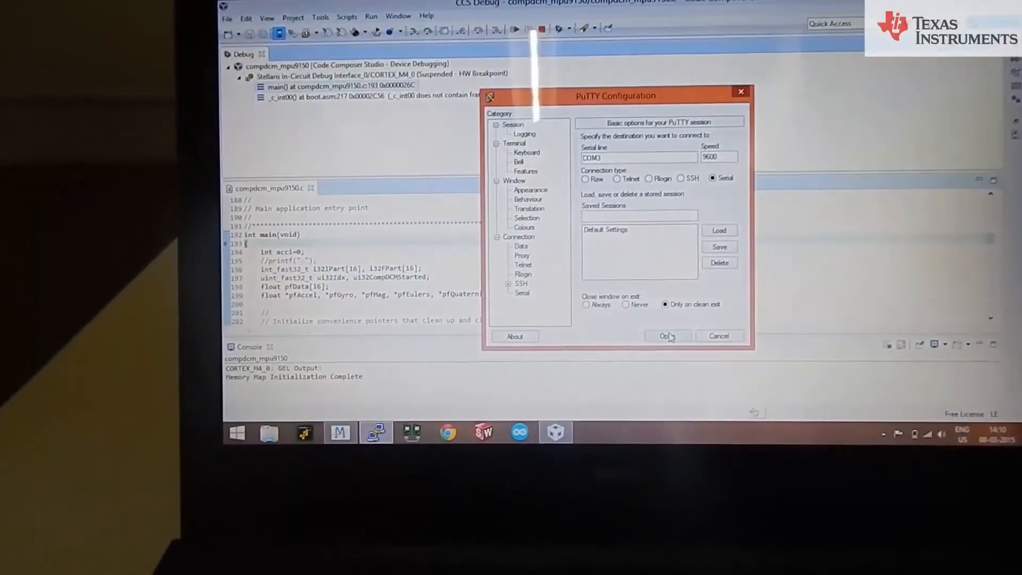
# Open the PuTTY serial session on COM3 at 9600 baud, then bring up Mini GPS
pyautogui.click(666, 336)
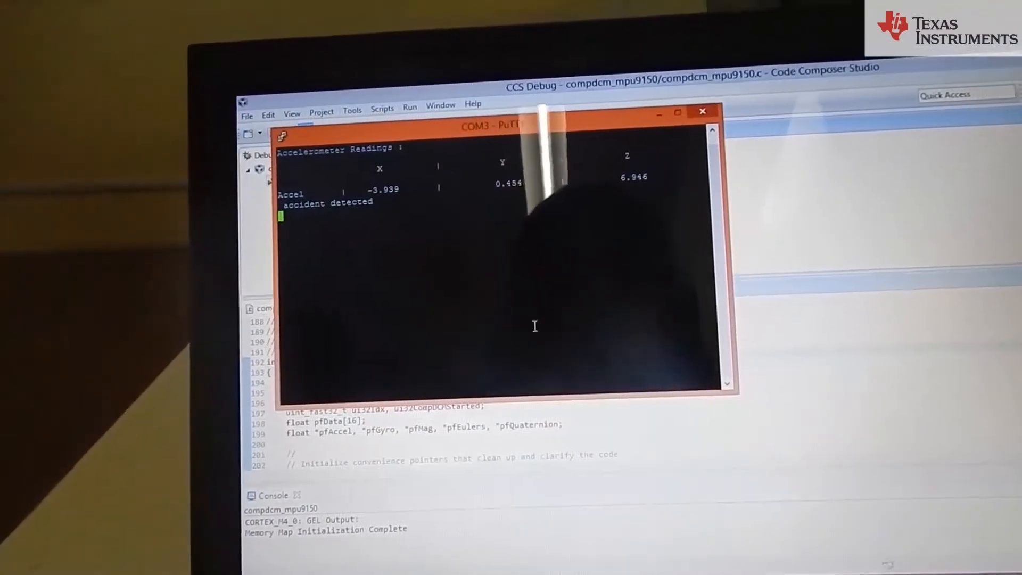
pyautogui.click(394, 550)
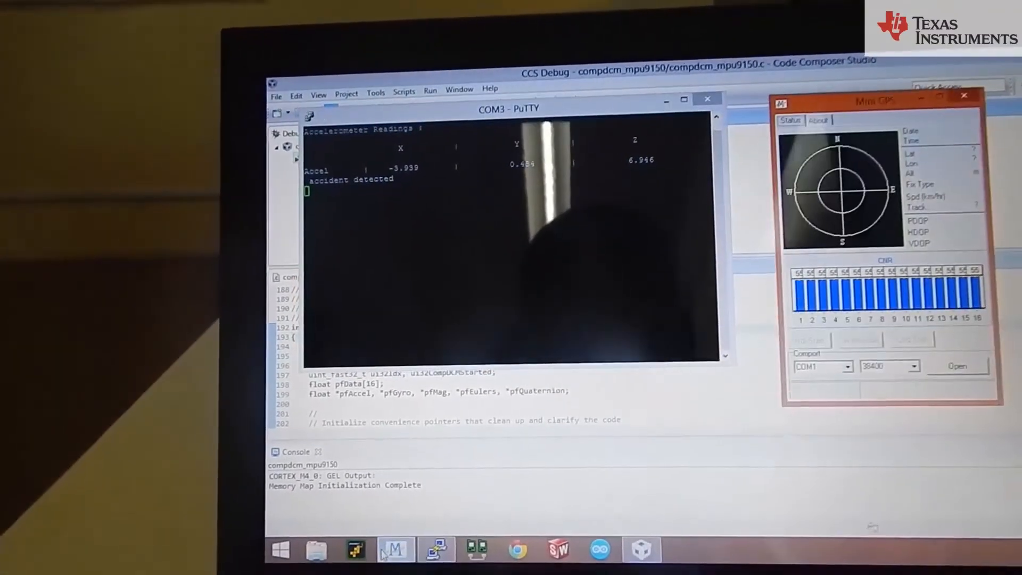